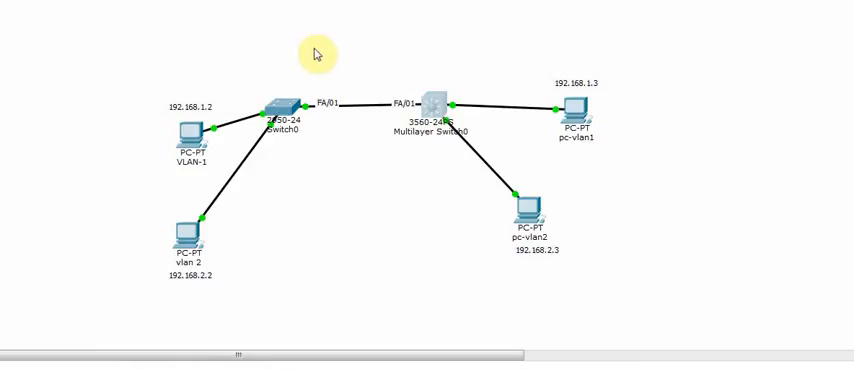
{"action": "mouse_move", "coordinate": [152, 135]}
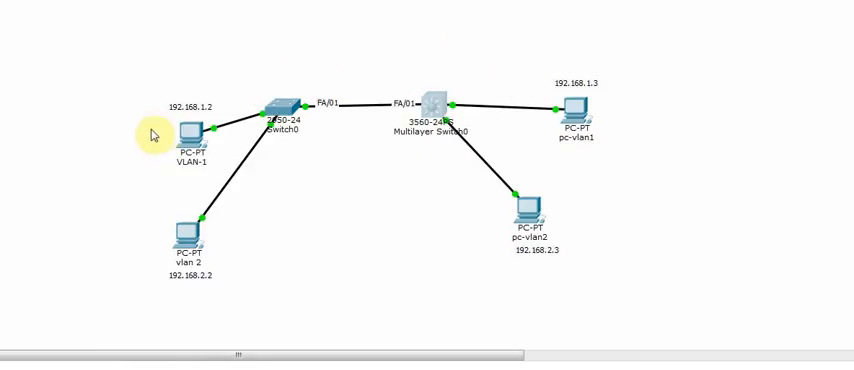
{"action": "mouse_move", "coordinate": [450, 285]}
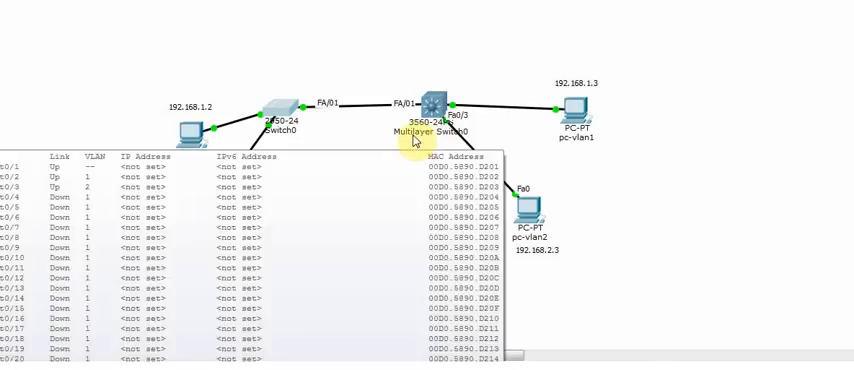
On Multilayer Switch0's CLI, run 'show vlan' and 'show interfaces trunk' to verify Fa0/1 trunks VLANs 1-2.
{"action": "left_click", "coordinate": [425, 110]}
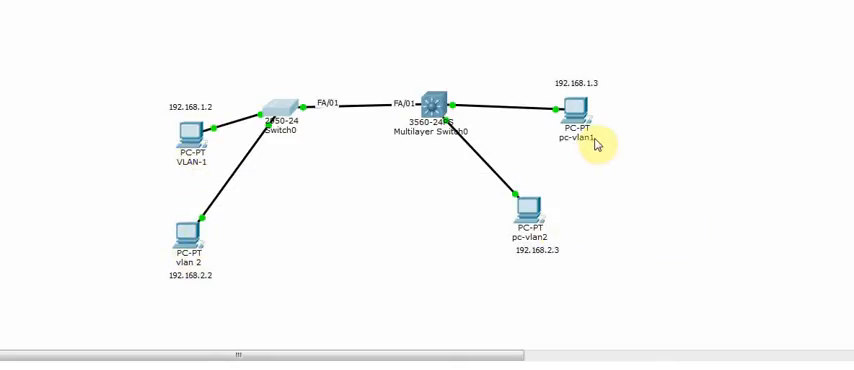
{"action": "mouse_move", "coordinate": [225, 138]}
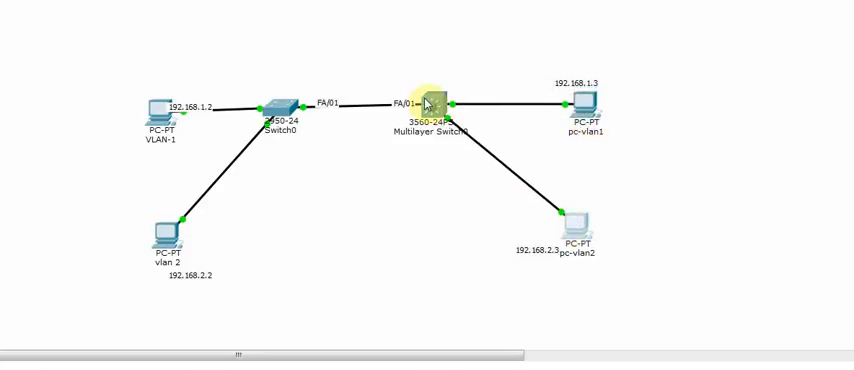
{"action": "double_click", "coordinate": [426, 104]}
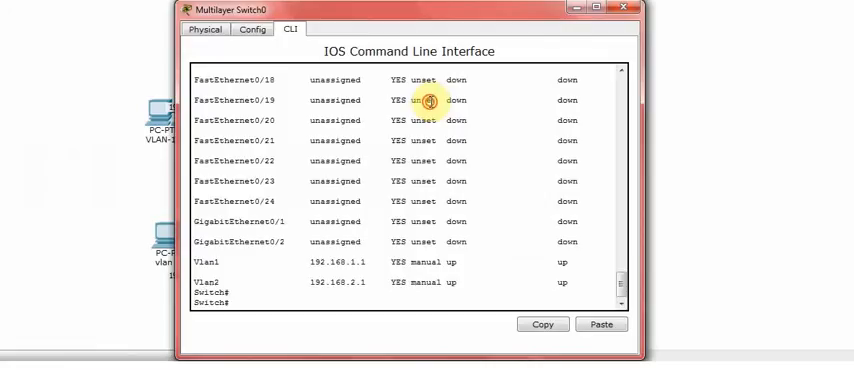
{"action": "mouse_move", "coordinate": [365, 262]}
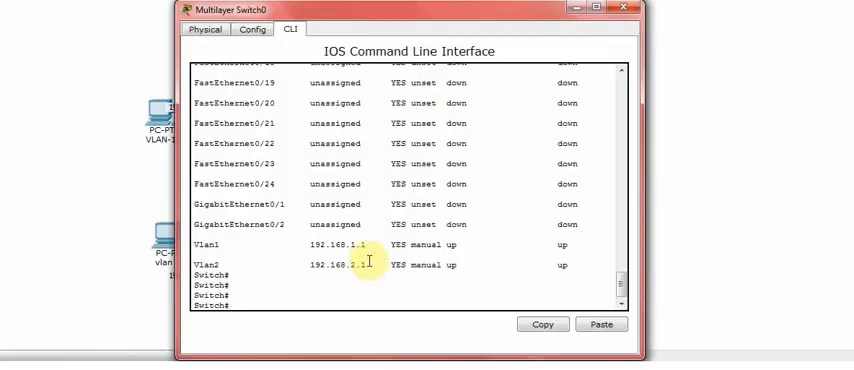
{"action": "type", "text": "show vlan"}
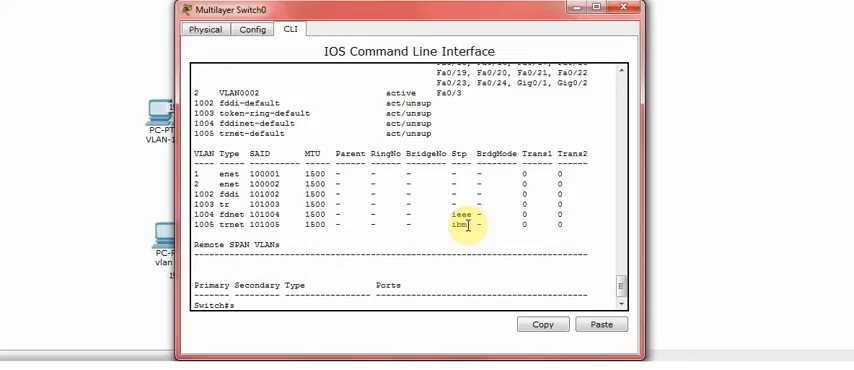
{"action": "type", "text": "show interfaces trunk"}
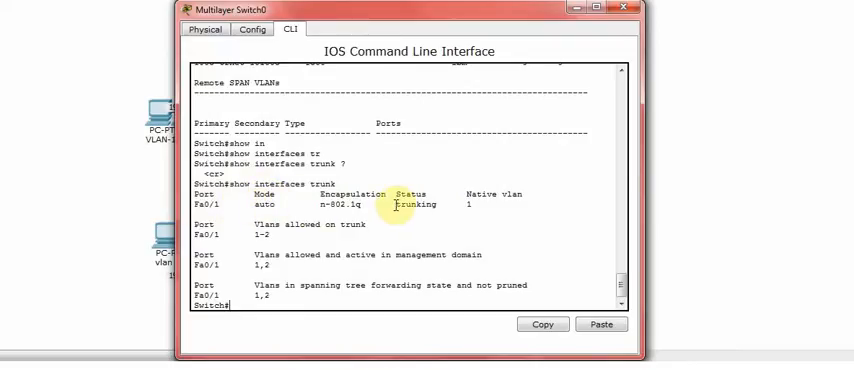
{"action": "double_click", "coordinate": [413, 206]}
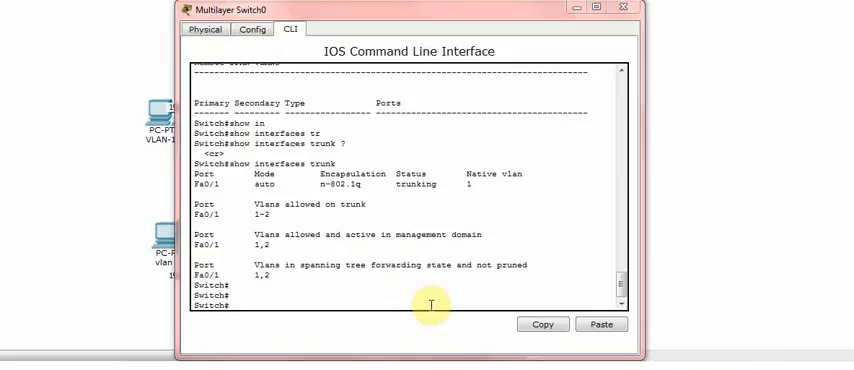
Run 'show ip interface brief' to see Vlan1 192.168.1.1 and Vlan2 192.168.2.1 up, then close the switch window.
{"action": "type", "text": "show ip interface brief"}
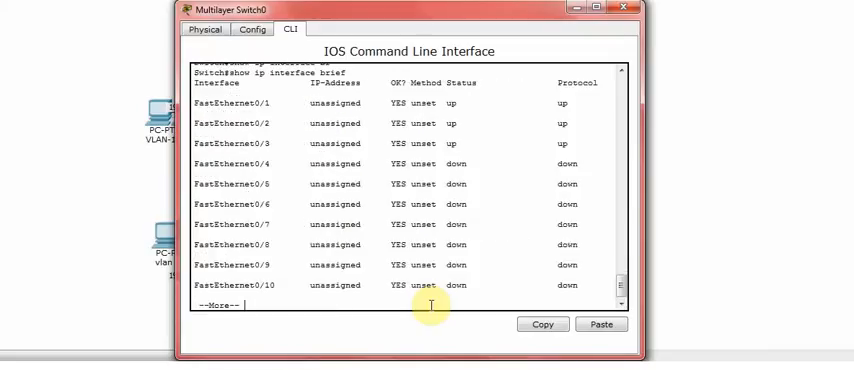
{"action": "mouse_move", "coordinate": [243, 123]}
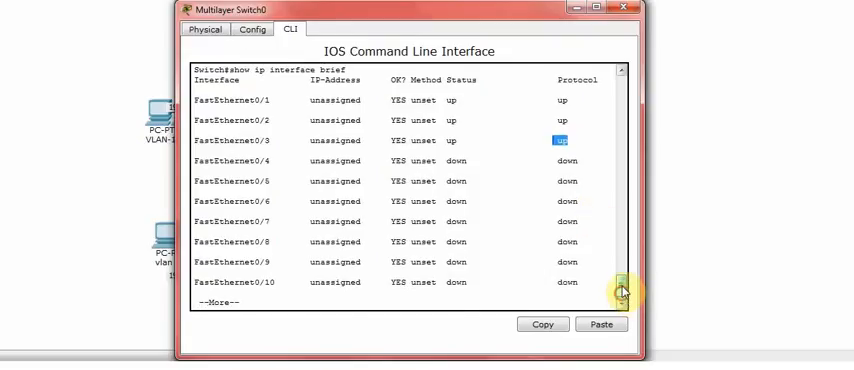
{"action": "scroll", "scroll_direction": "down", "scroll_amount": 3}
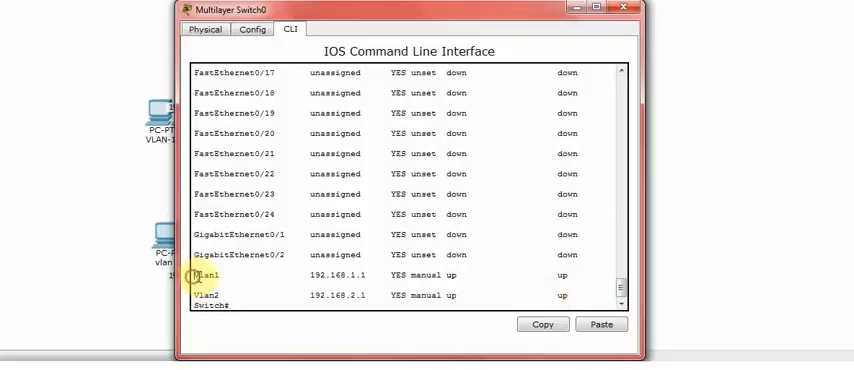
{"action": "double_click", "coordinate": [201, 274]}
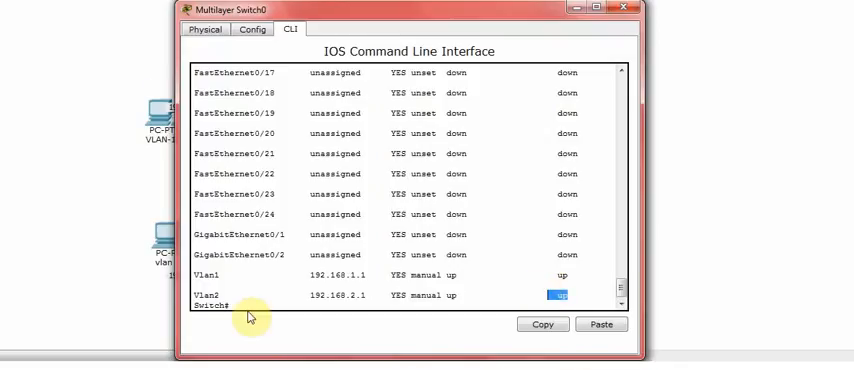
{"action": "key", "text": "enter"}
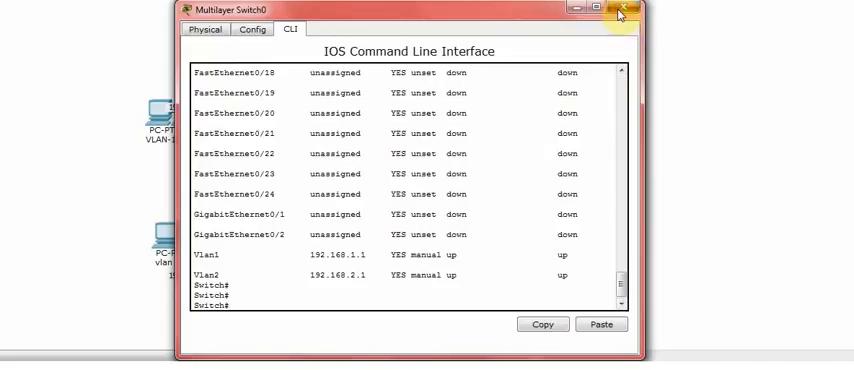
{"action": "left_click", "coordinate": [620, 11]}
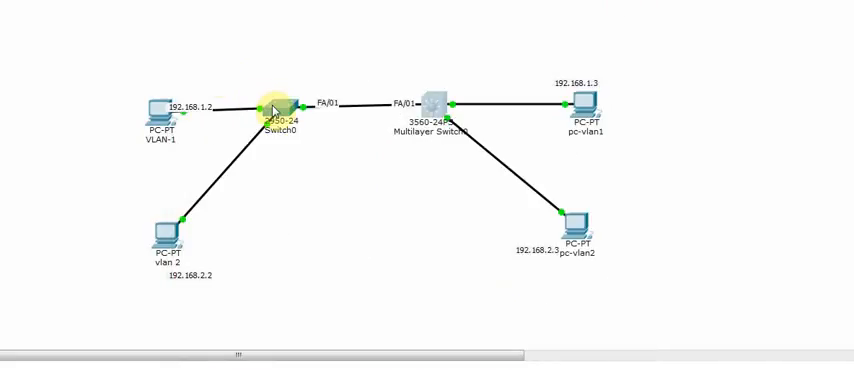
On Switch0's CLI, run 'show vlan' and 'show ip interface brief'.
{"action": "double_click", "coordinate": [276, 105]}
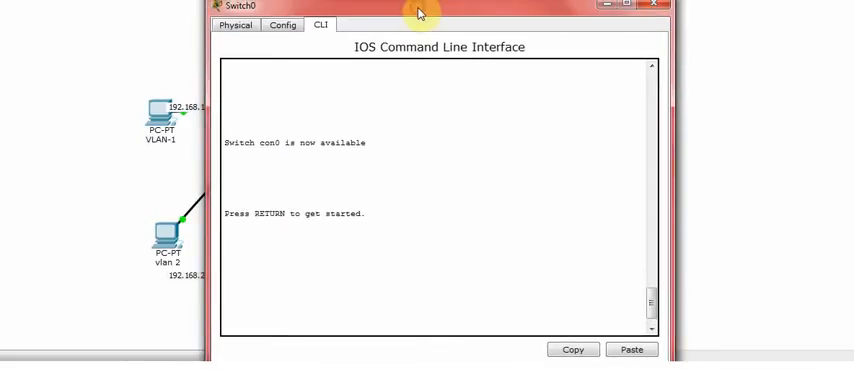
{"action": "key", "text": "enter"}
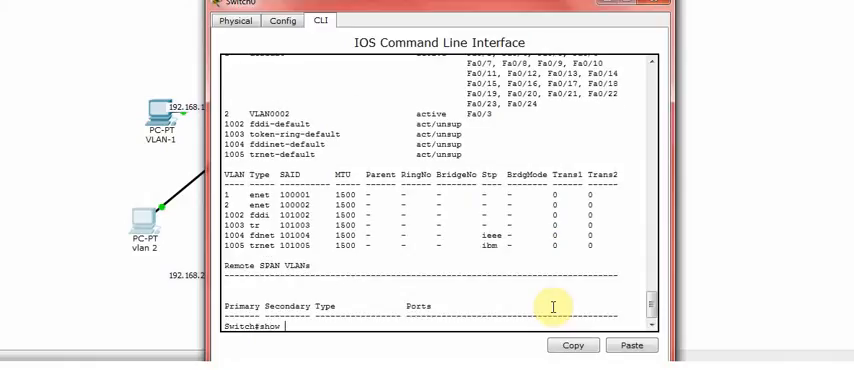
{"action": "type", "text": "show interfaces b"}
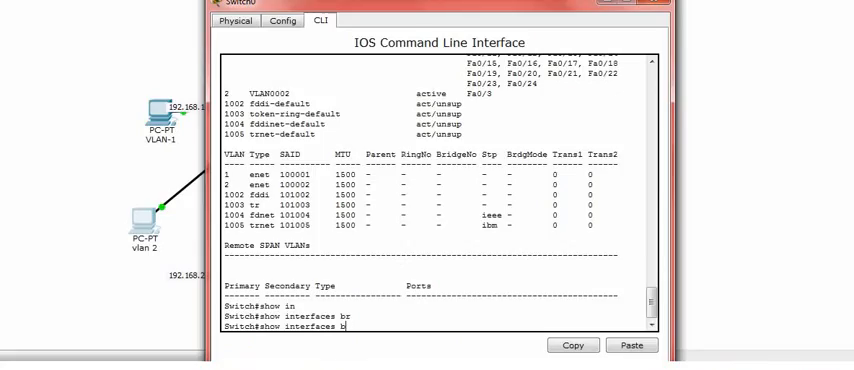
{"action": "key", "text": "Return"}
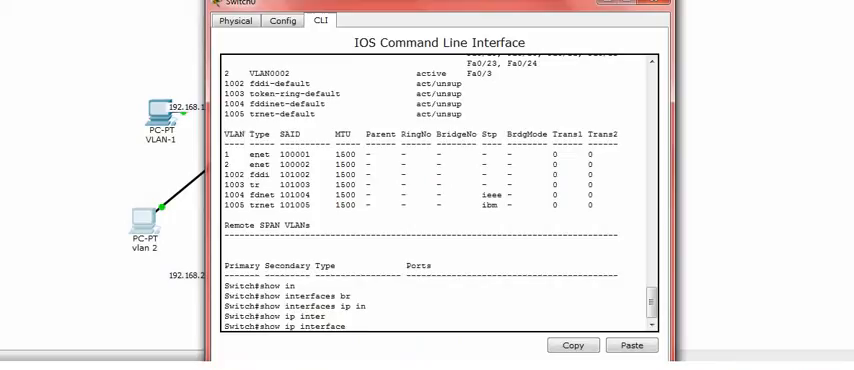
{"action": "key", "text": "Return"}
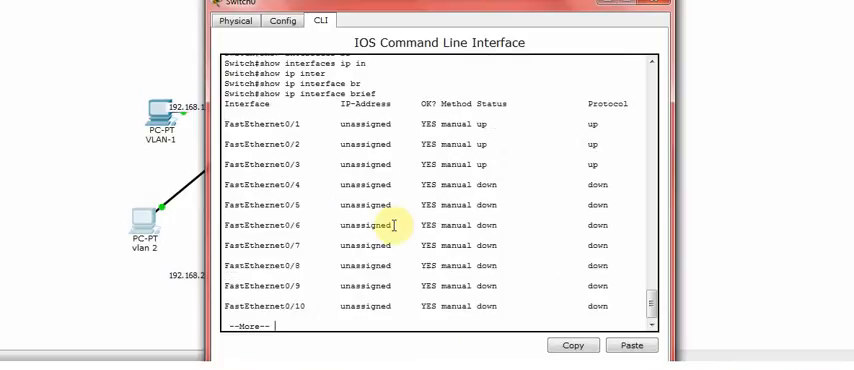
Page through the listing to see Vlan1 unassigned and administratively down, then close Switch0's window.
{"action": "left_click_drag", "start_coordinate": [233, 124], "coordinate": [530, 164]}
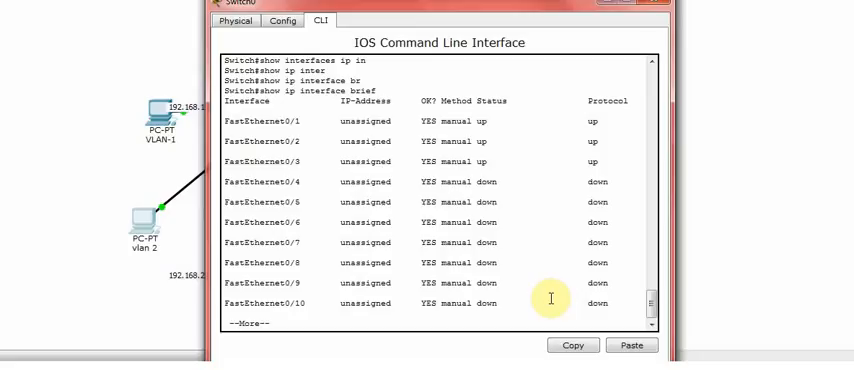
{"action": "key", "text": "space"}
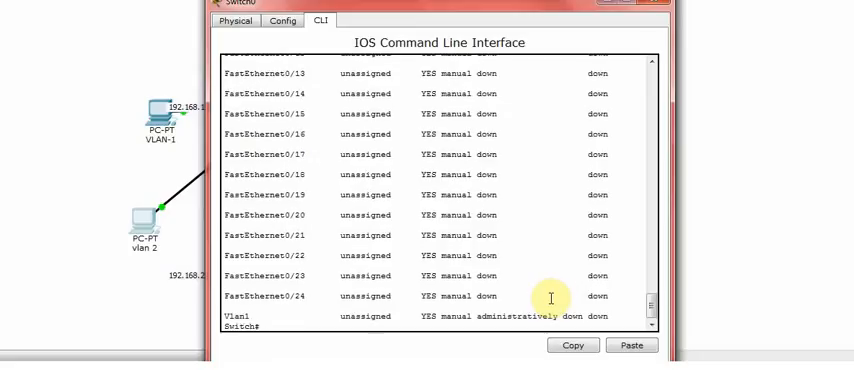
{"action": "mouse_move", "coordinate": [465, 320]}
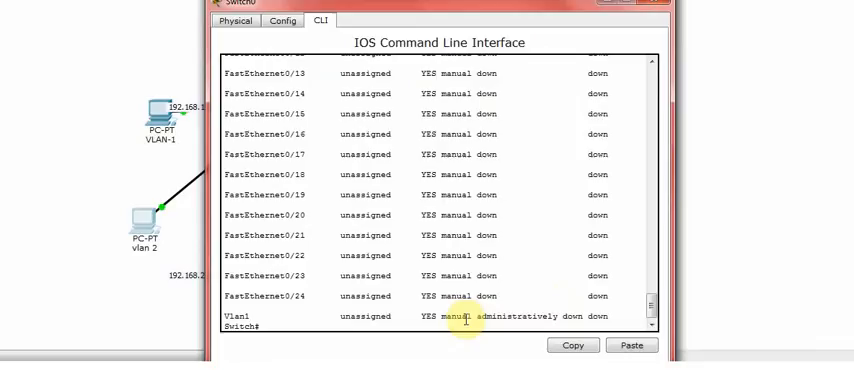
{"action": "key", "text": "enter"}
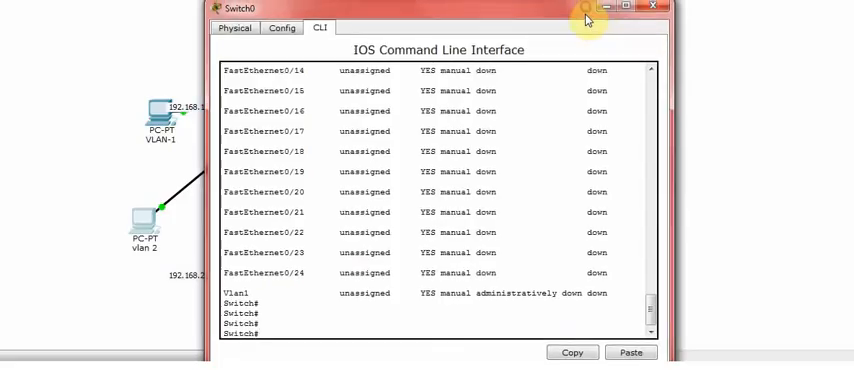
{"action": "left_click", "coordinate": [653, 8]}
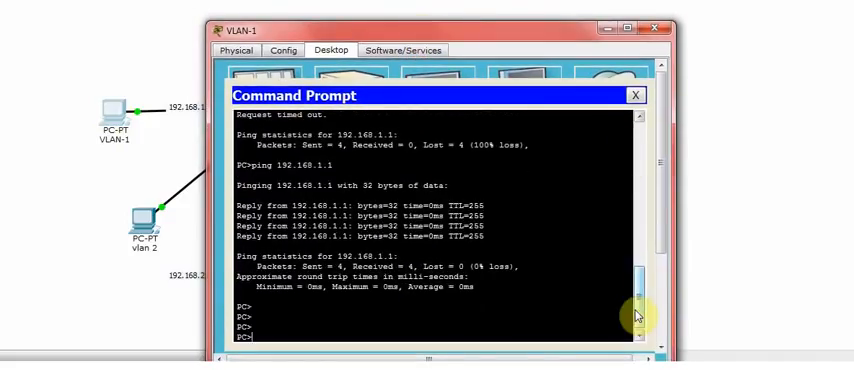
From the VLAN-1 PC's command prompt, ping 192.168.1.1 and get four replies.
{"action": "type", "text": "ping"}
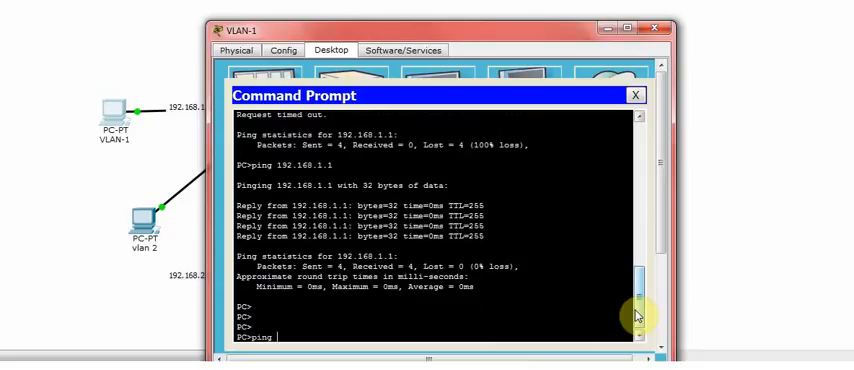
{"action": "type", "text": "192.68"}
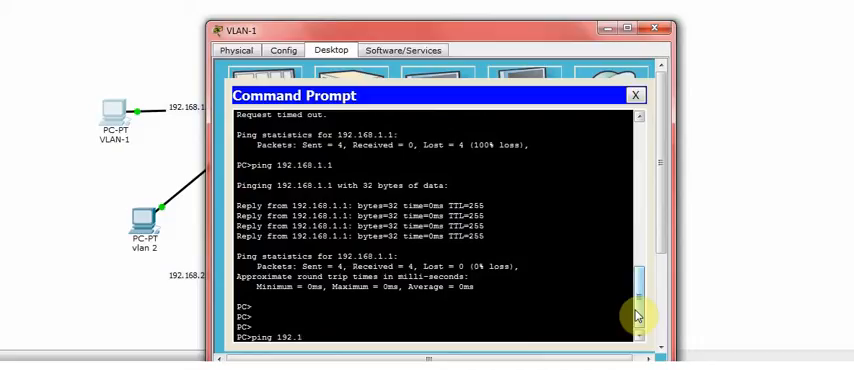
{"action": "type", "text": "68.1.1"}
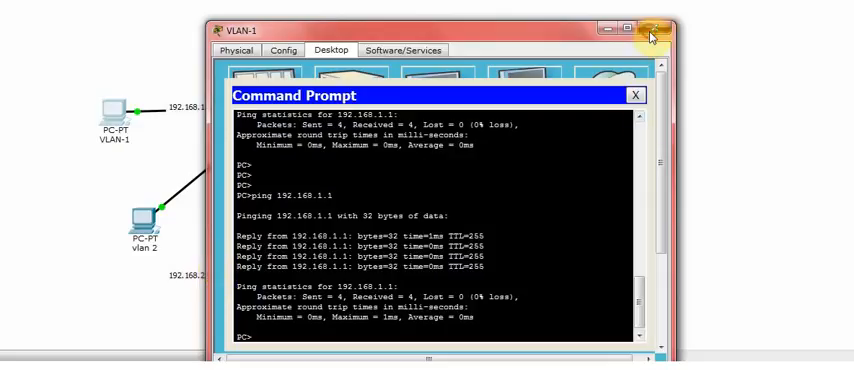
Switch to the vlan 2 PC and ping 192.168.2.1 (replies) and 192.168.1.1 (timeouts).
{"action": "left_click", "coordinate": [650, 27]}
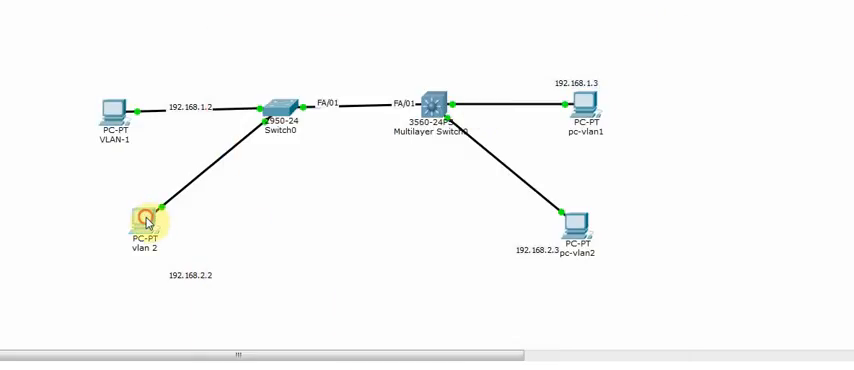
{"action": "double_click", "coordinate": [146, 217]}
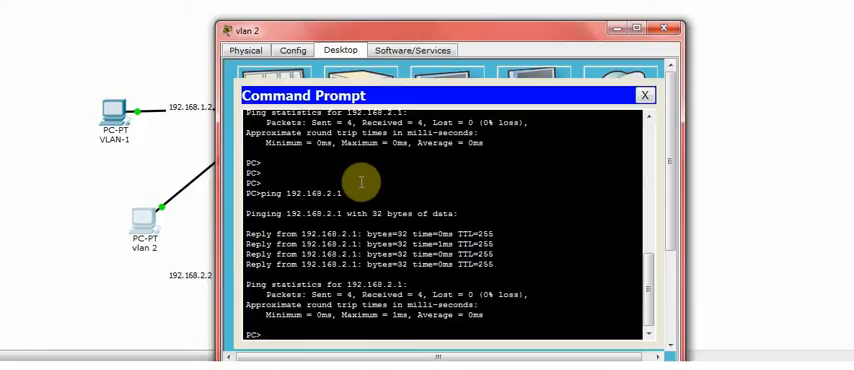
{"action": "type", "text": "ping 192.168.1.1"}
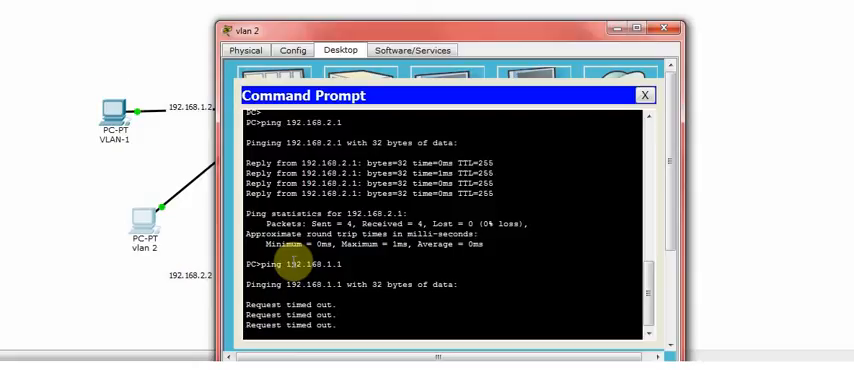
{"action": "mouse_move", "coordinate": [156, 162]}
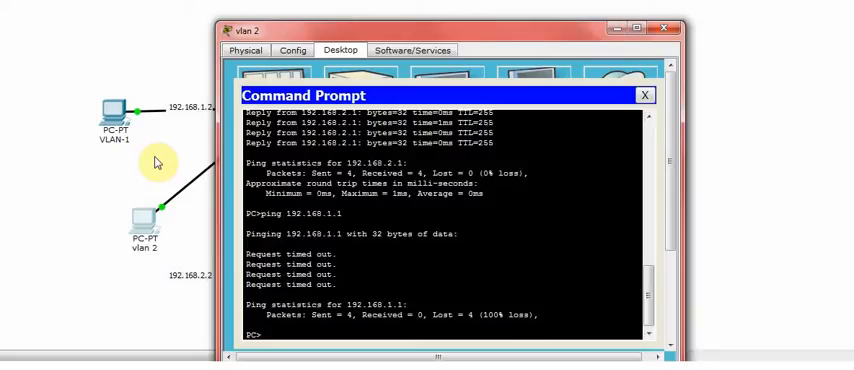
{"action": "mouse_move", "coordinate": [603, 20]}
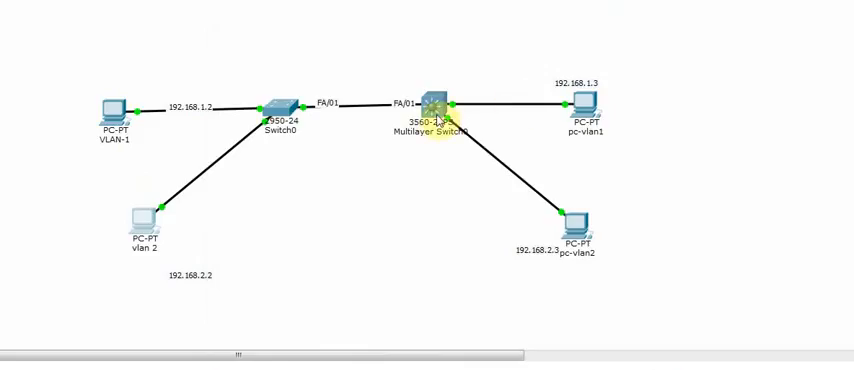
On Multilayer Switch0's CLI, check the routing table with 'show ip route'.
{"action": "left_click", "coordinate": [432, 104]}
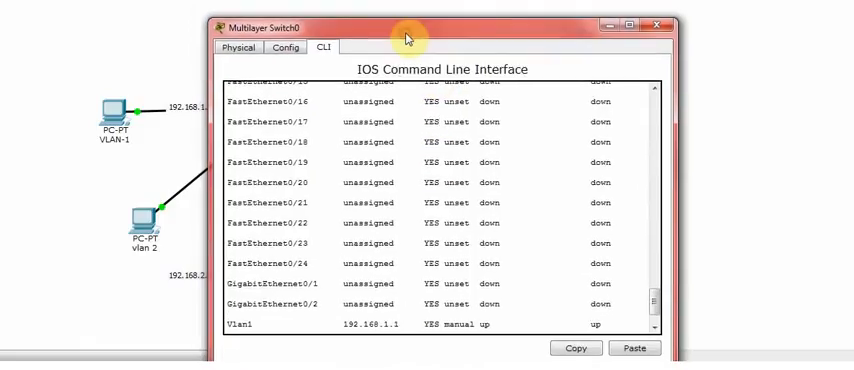
{"action": "type", "text": "show"}
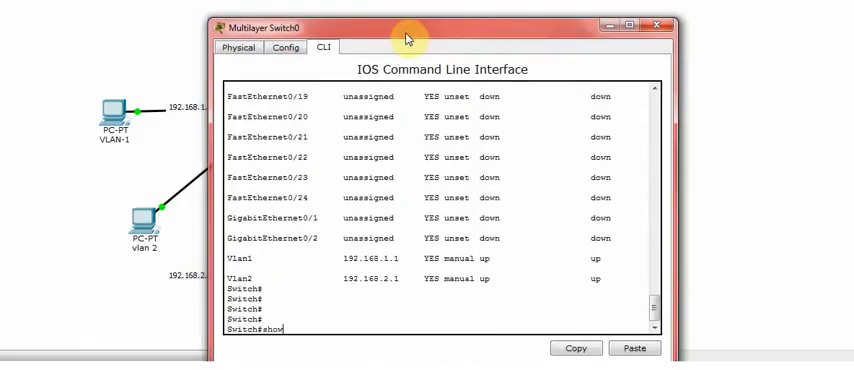
{"action": "type", "text": "ip routing"}
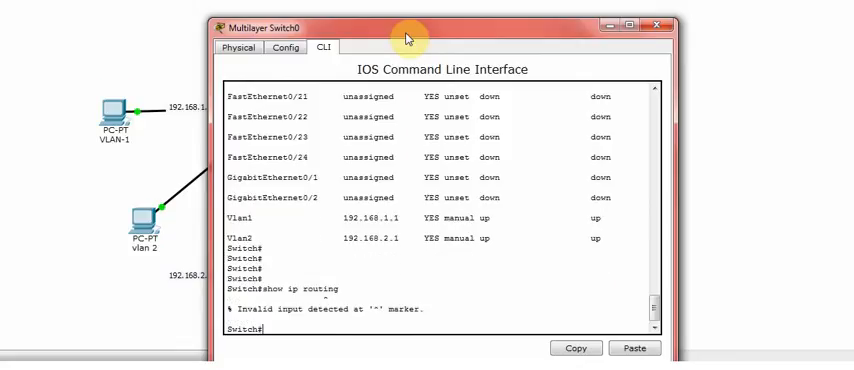
{"action": "type", "text": "show ip route"}
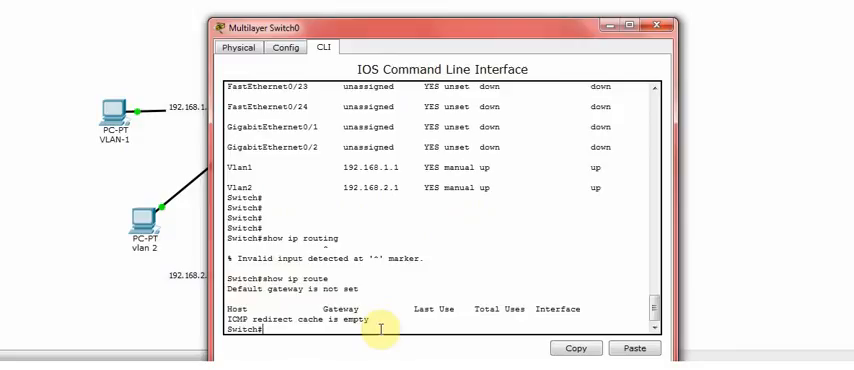
Enter configure terminal, enable 'ip routing', and recheck with 'do show ip route'.
{"action": "type", "text": "configure terminal"}
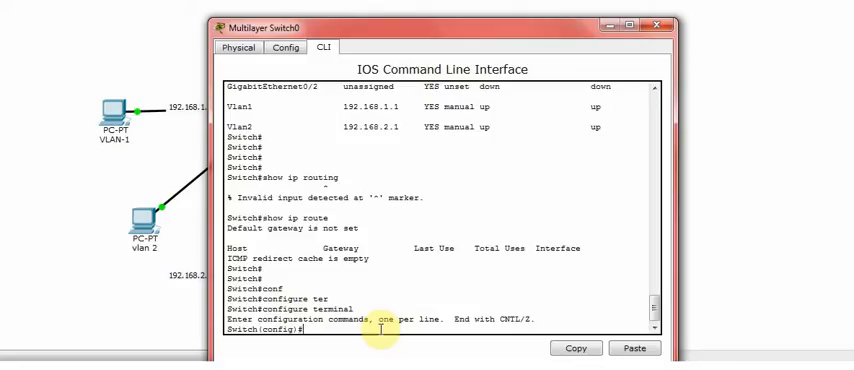
{"action": "type", "text": "conf"}
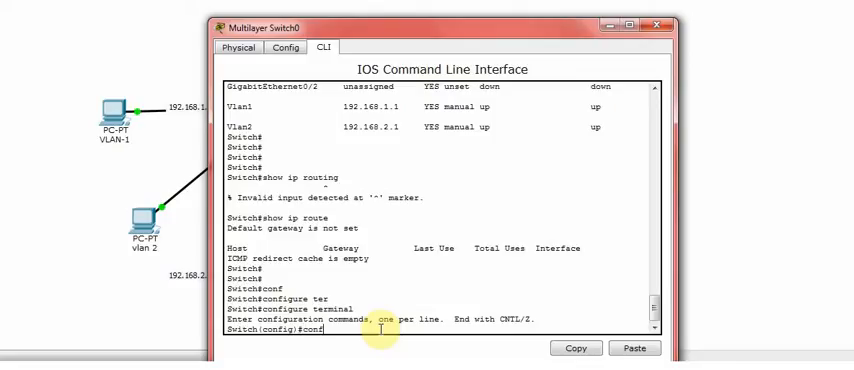
{"action": "type", "text": "ip routing en"}
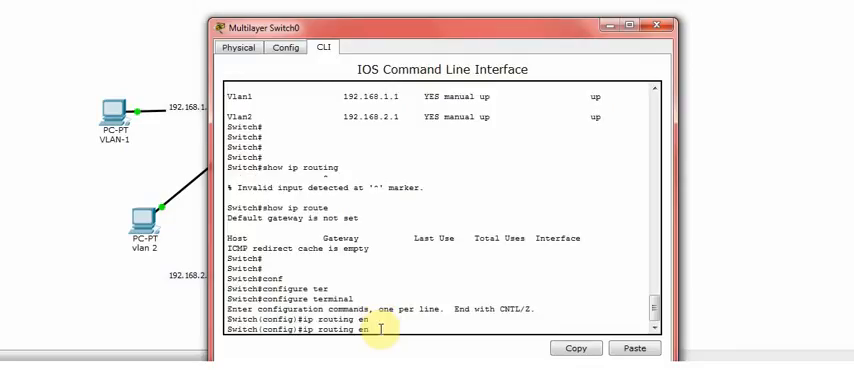
{"action": "key", "text": "enter"}
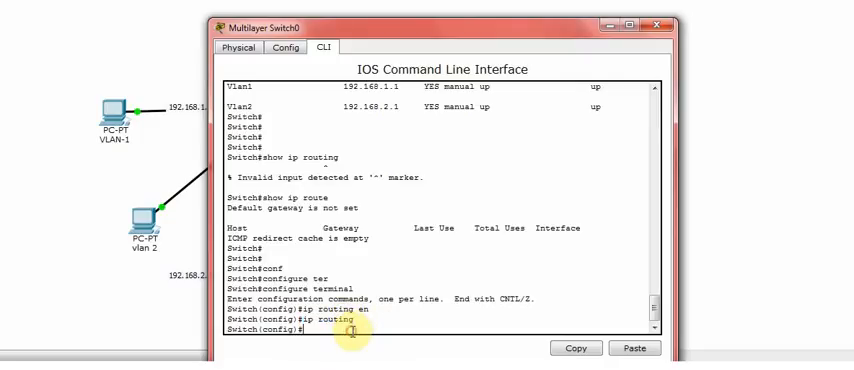
{"action": "type", "text": "show ip route"}
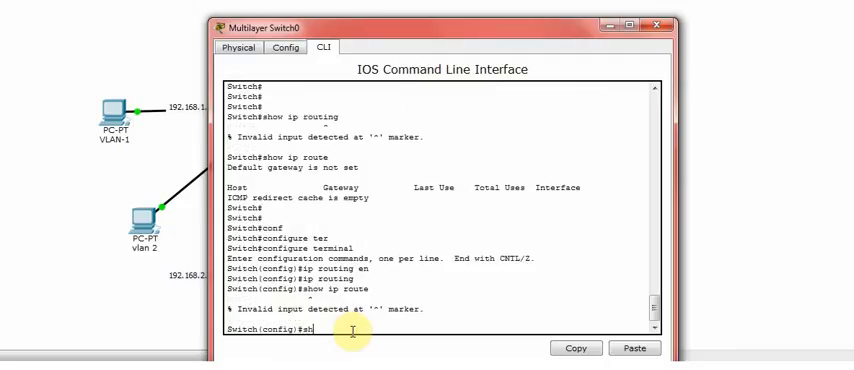
{"action": "type", "text": "do show ip rd"}
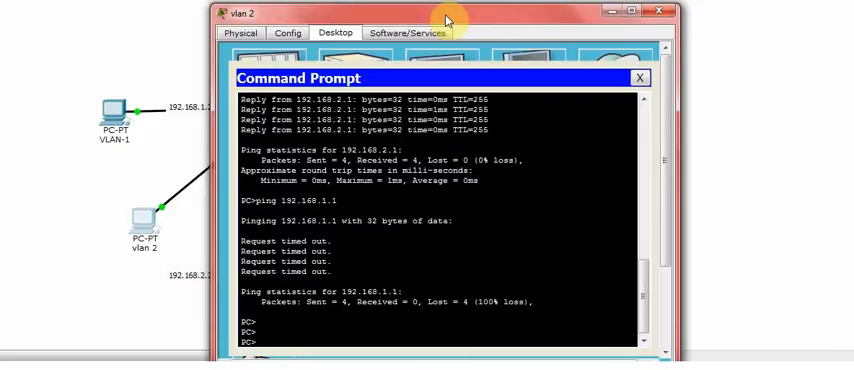
From the vlan 2 PC, ping 192.168.1.1 and observe the requests still timing out.
{"action": "type", "text": "ping 192.168.1.1"}
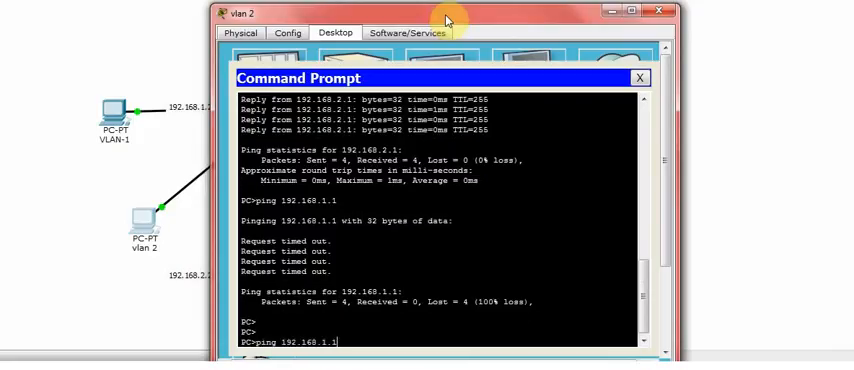
{"action": "key", "text": "enter"}
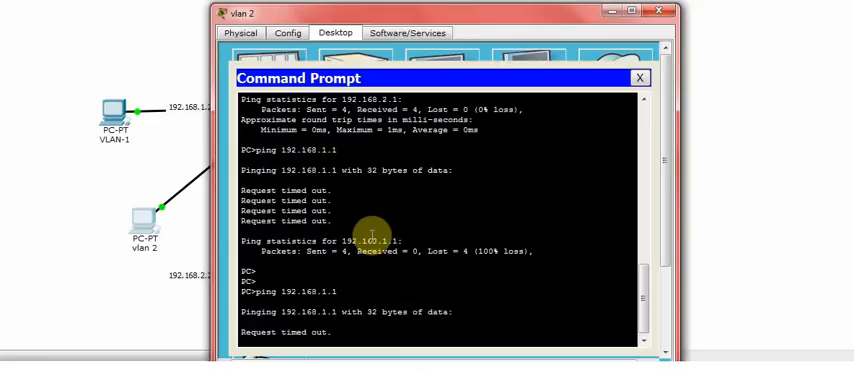
{"action": "scroll", "scroll_direction": "down", "scroll_amount": 3}
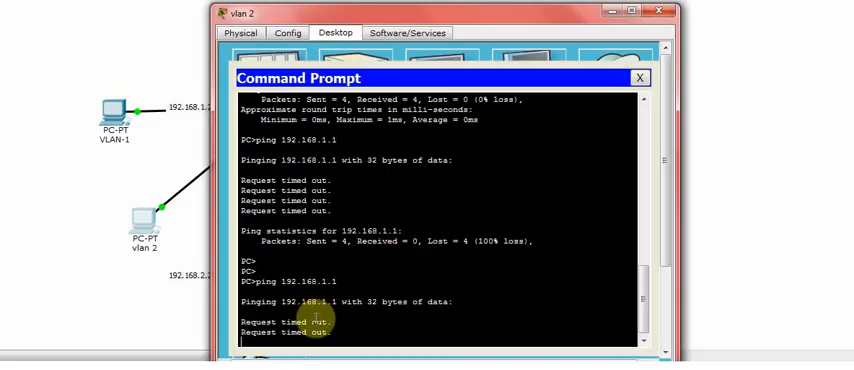
{"action": "scroll", "scroll_direction": "down", "scroll_amount": 3}
{"action": "type", "text": "ping 192.168.1.1"}
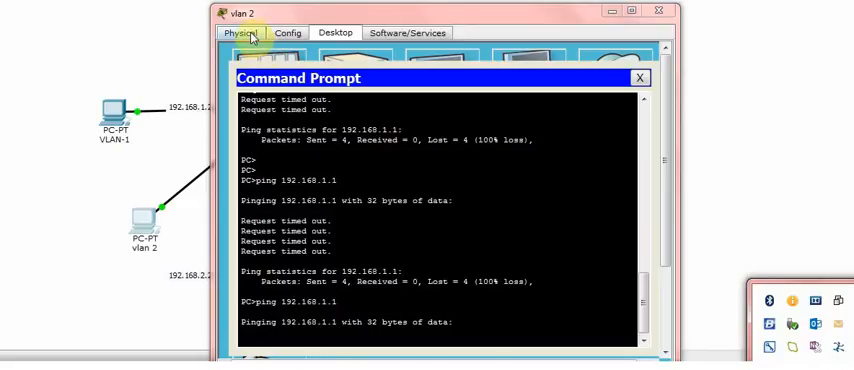
In the vlan 2 PC's Config settings, set a static gateway on the 192.168.2 network.
{"action": "left_click", "coordinate": [288, 33]}
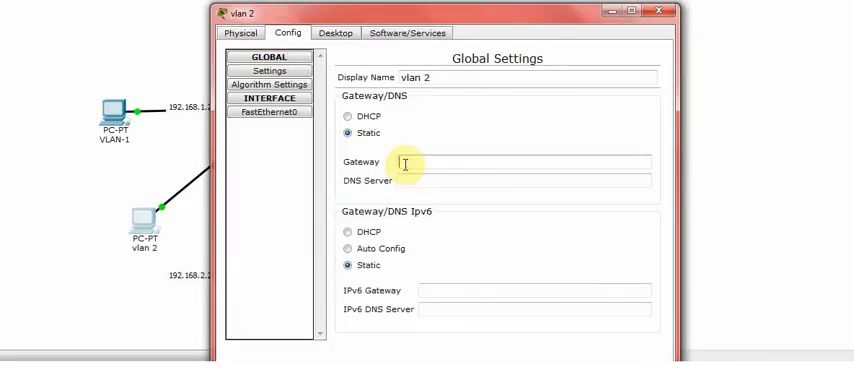
{"action": "type", "text": "192."}
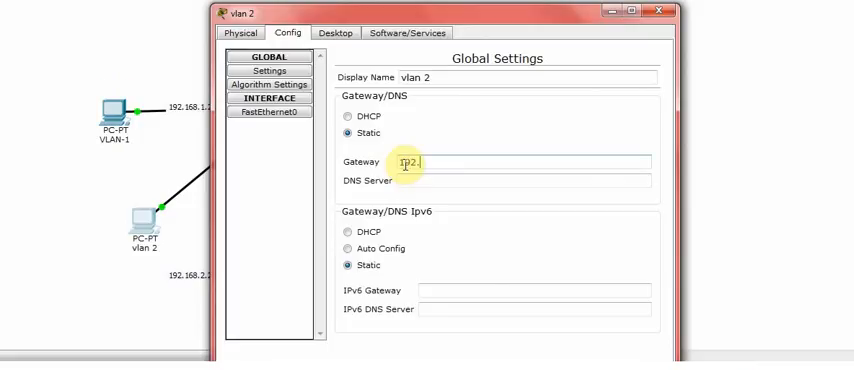
{"action": "type", "text": "168.2"}
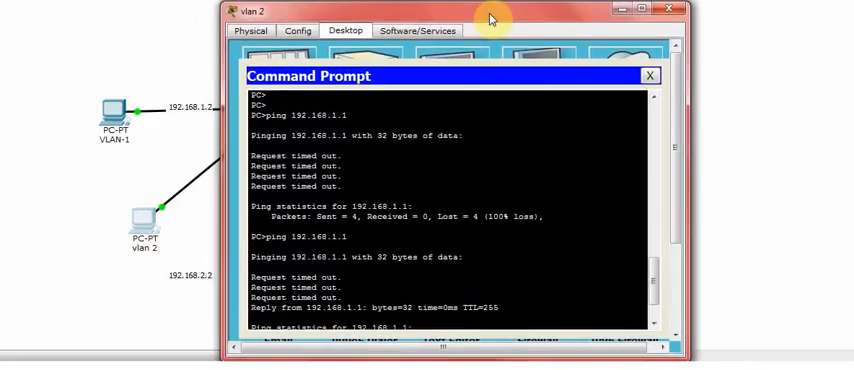
Ping 192.168.1.1 again from the vlan 2 PC and now receive replies from the VLAN 1 gateway.
{"action": "scroll", "scroll_direction": "down", "scroll_amount": 3}
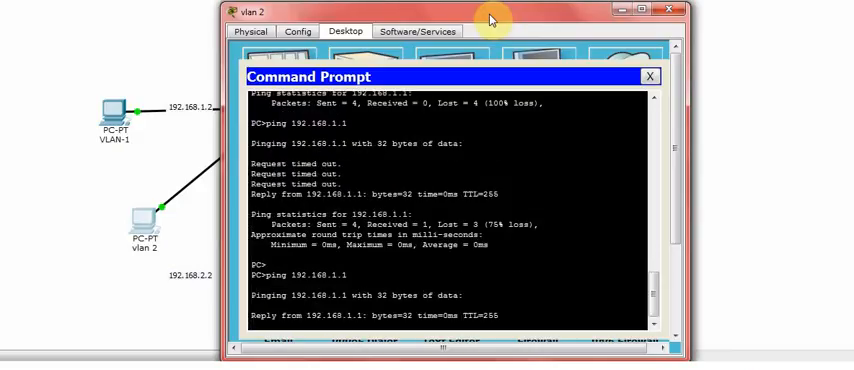